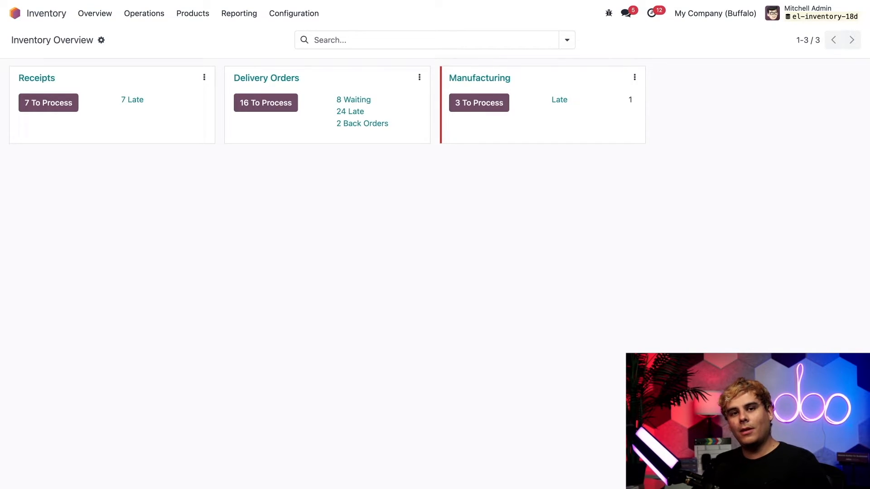
# Step: Bring up the Inventory product catalogue listing Office Lamp, Bolt and Cabinet with Doors
pyautogui.click(192, 13)
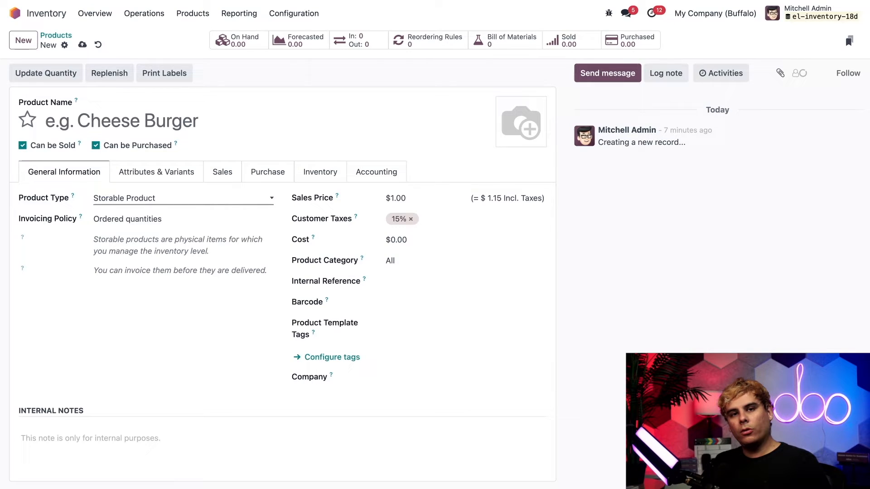
pyautogui.click(183, 199)
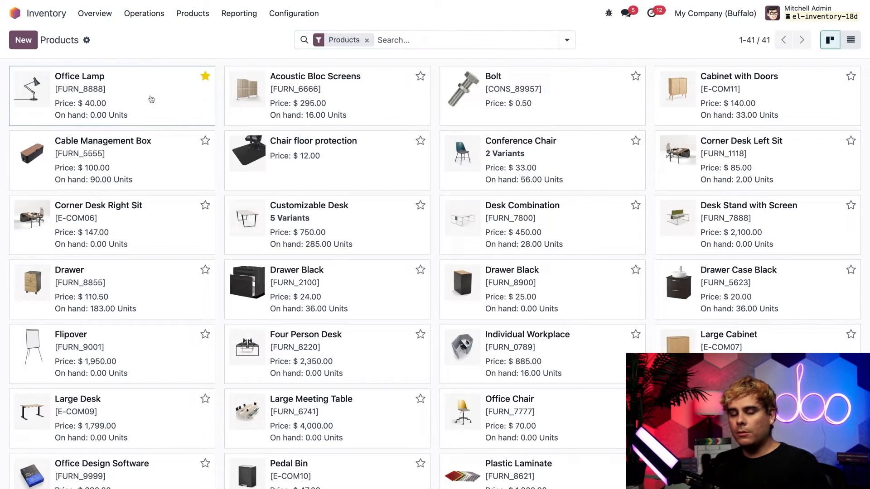
# Step: Show the Office Lamp record's General Information: $40 sales price, $35 cost, zero on hand
pyautogui.click(80, 76)
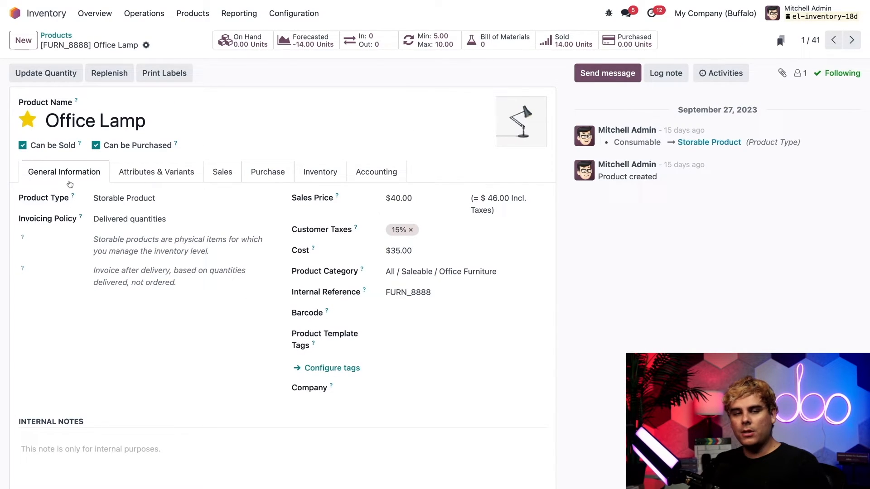
pyautogui.click(178, 199)
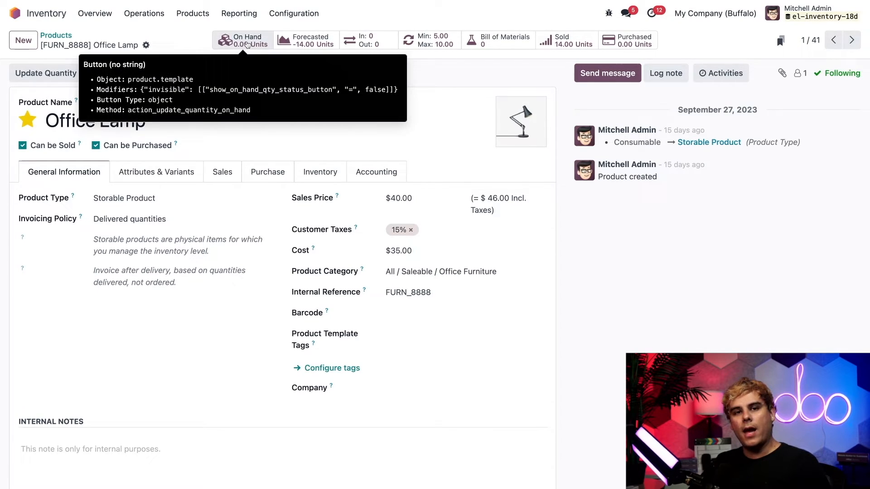
pyautogui.moveTo(258, 72)
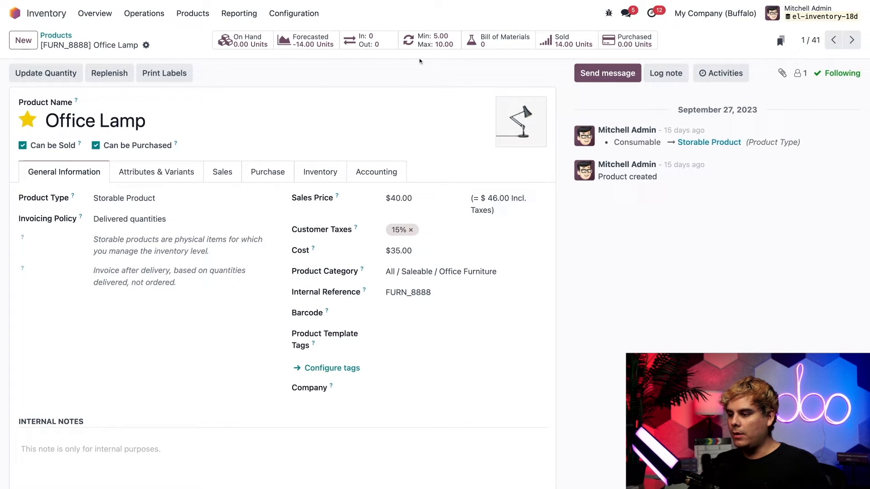
pyautogui.moveTo(416, 72)
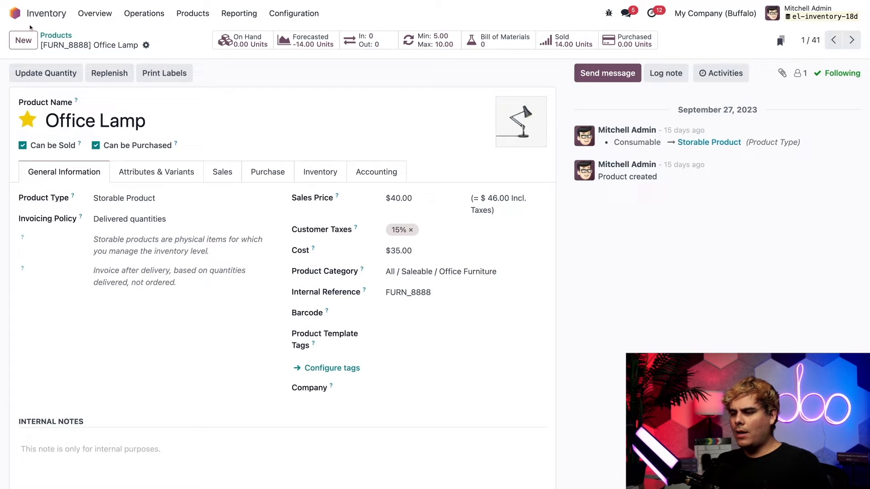
# Step: Start a new Sales quotation with Azure Interior as the customer
pyautogui.click(15, 13)
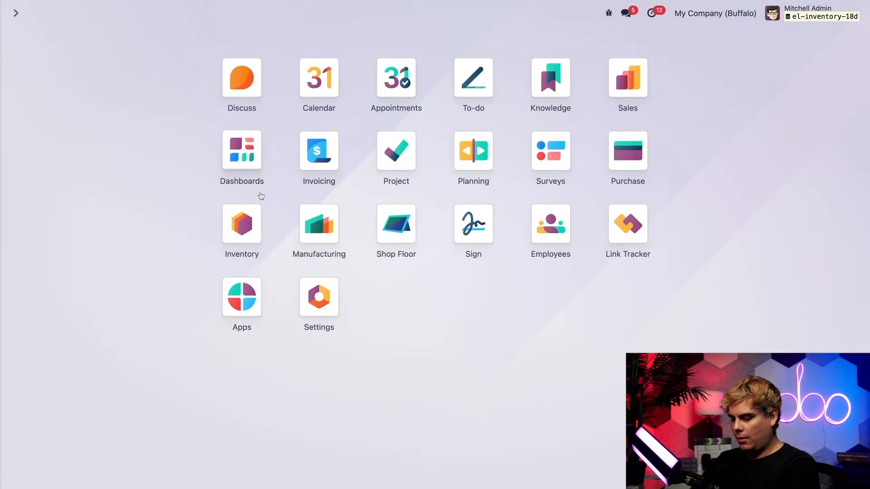
pyautogui.click(627, 77)
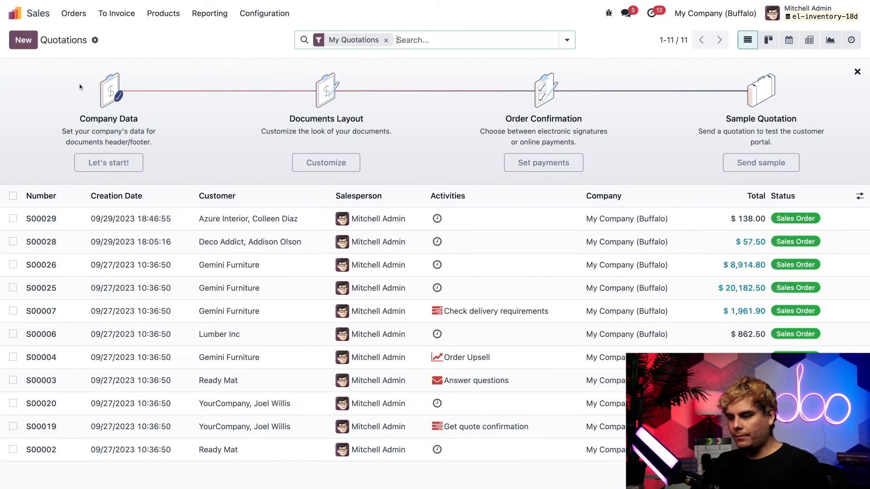
pyautogui.click(23, 40)
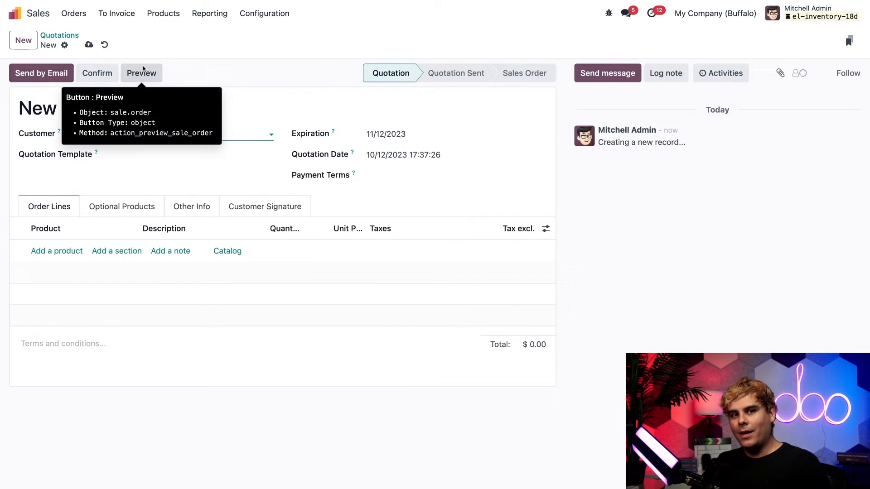
pyautogui.write('azure')
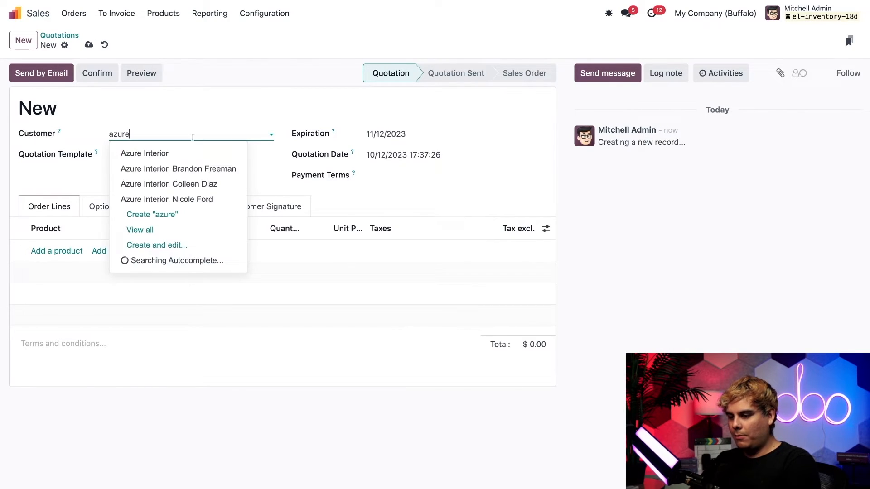
pyautogui.click(145, 153)
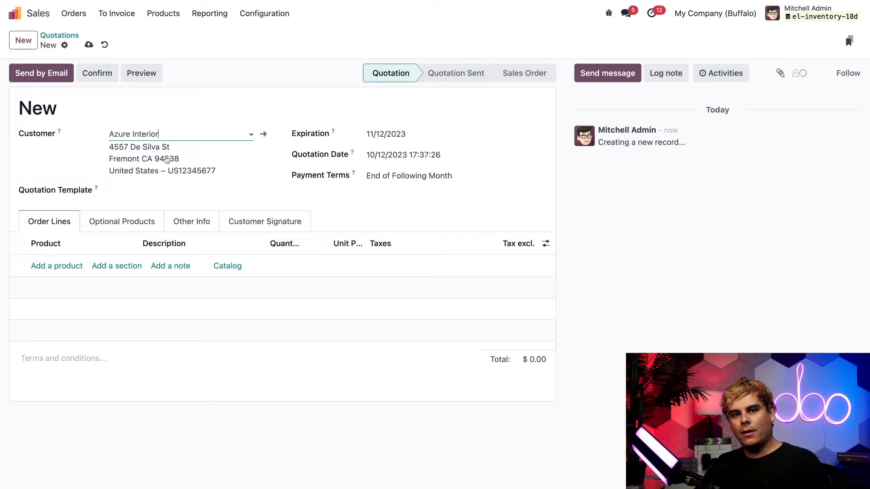
# Step: Add an Office Lamp line with quantity 3 and confirm the order S00030
pyautogui.click(56, 265)
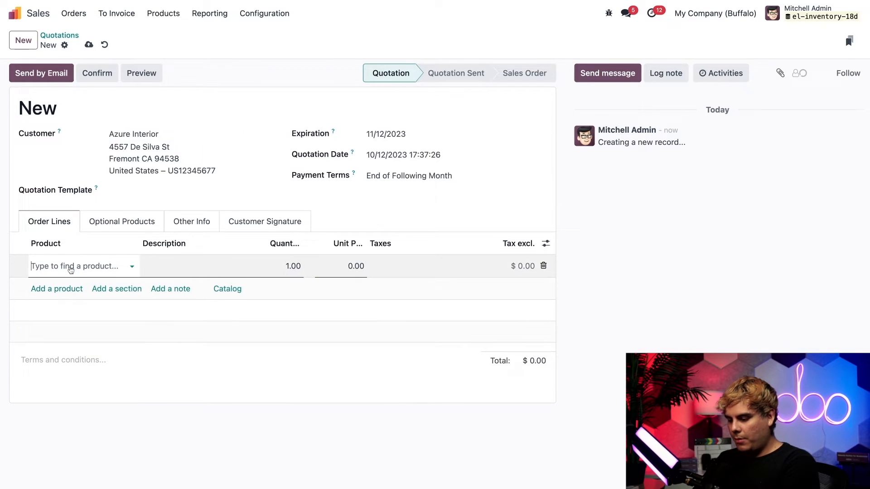
pyautogui.write('offi')
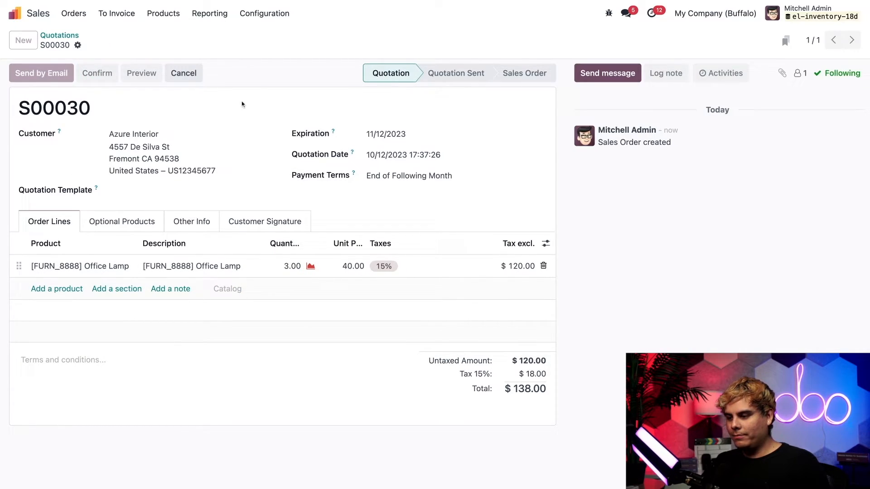
pyautogui.click(97, 73)
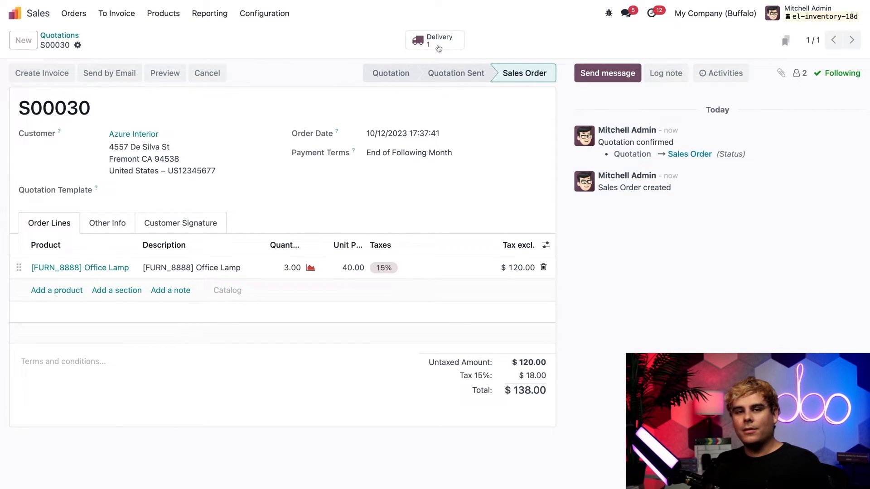
# Step: Attempt to validate the Office Lamp delivery and dismiss the no-stock User Error
pyautogui.click(434, 40)
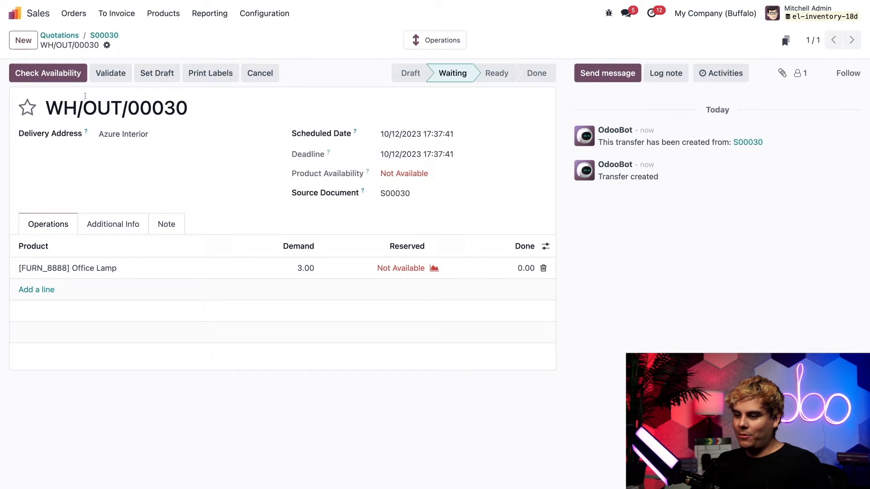
pyautogui.click(111, 73)
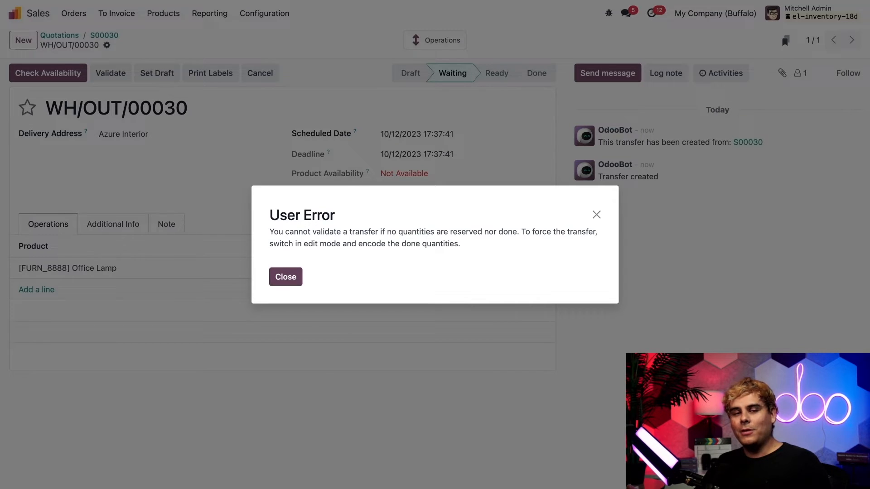
pyautogui.moveTo(328, 302)
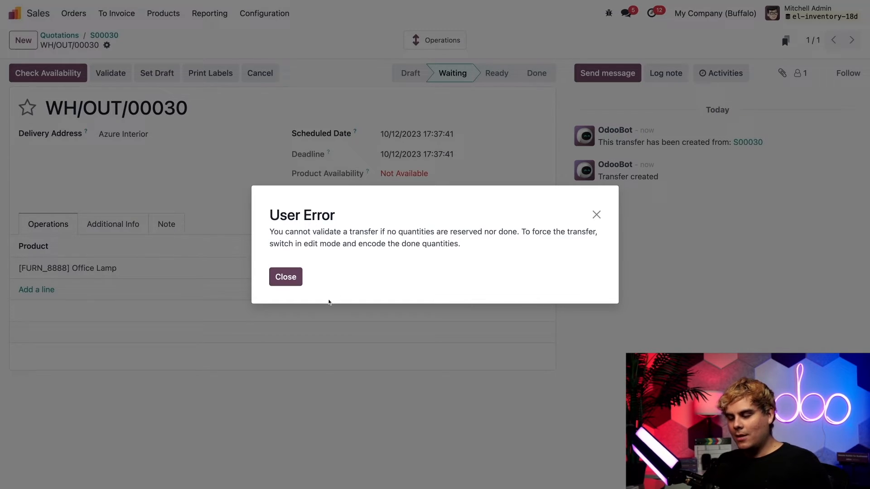
pyautogui.click(286, 278)
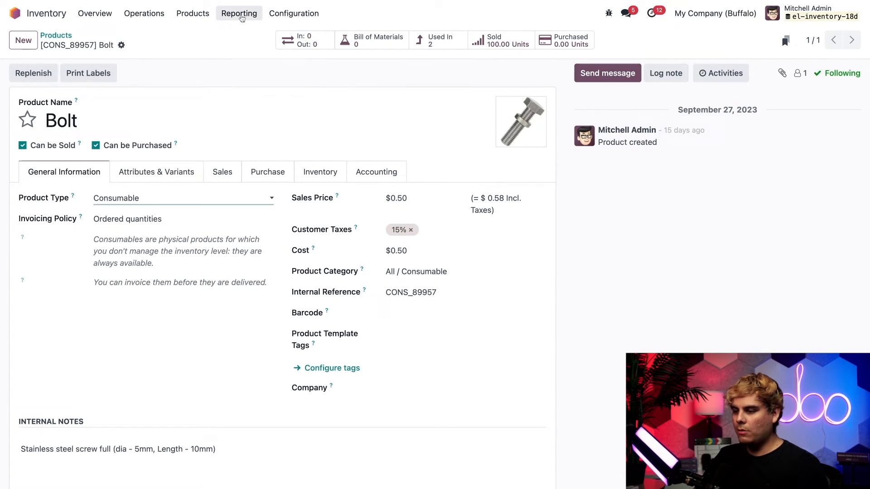
# Step: Filter the inventory Stock report to the Bolt product, which shows no stock
pyautogui.click(238, 14)
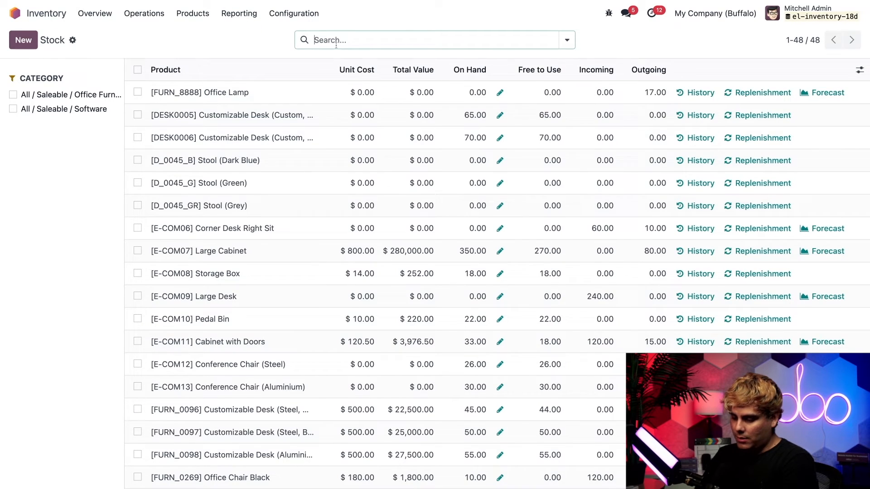
pyautogui.write('bolt')
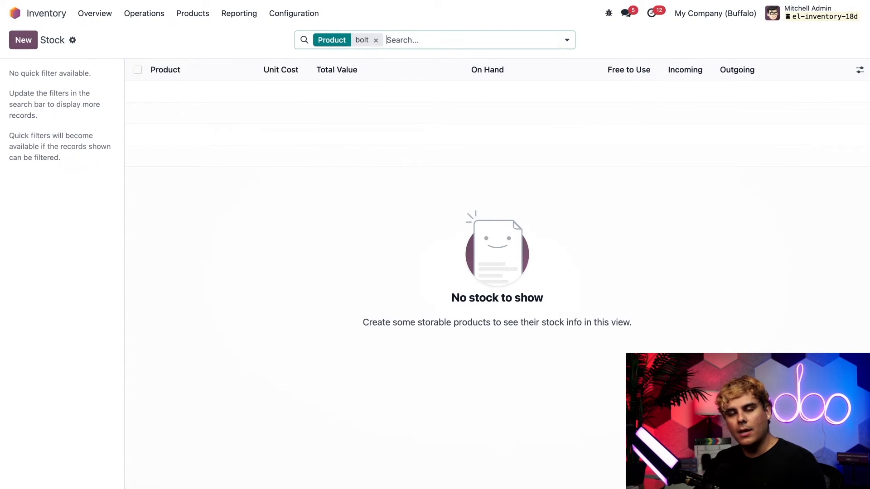
# Step: Start a new Sales quotation with Deco Addict as the customer
pyautogui.click(16, 12)
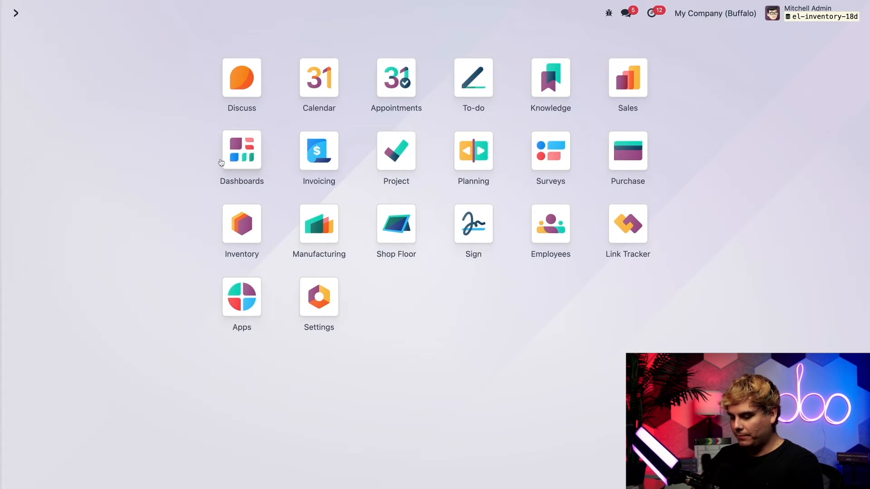
pyautogui.click(627, 76)
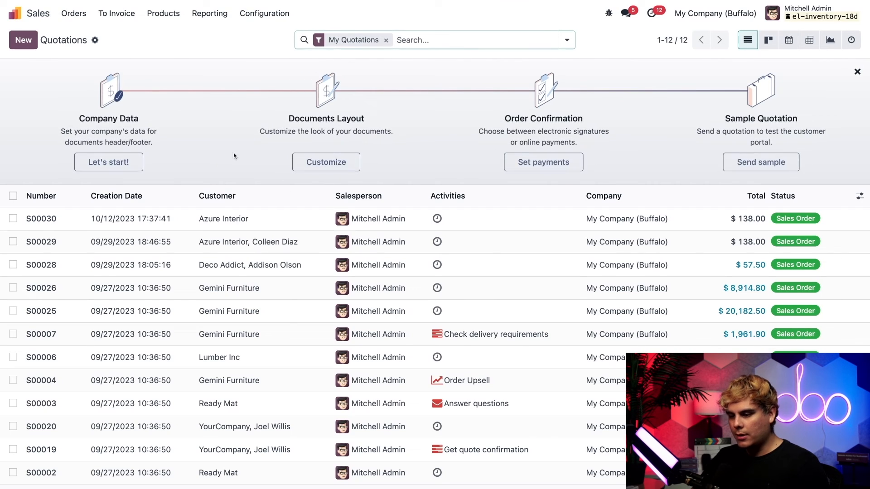
pyautogui.click(23, 39)
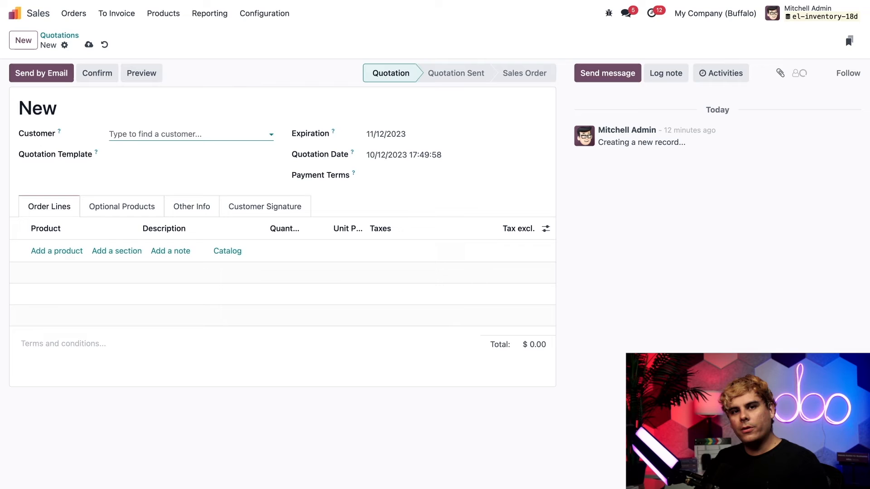
pyautogui.write('deco')
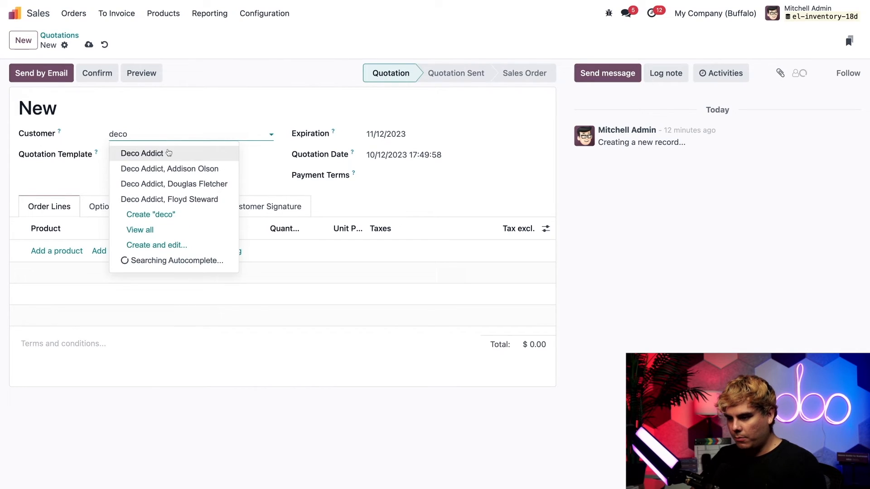
pyautogui.click(142, 153)
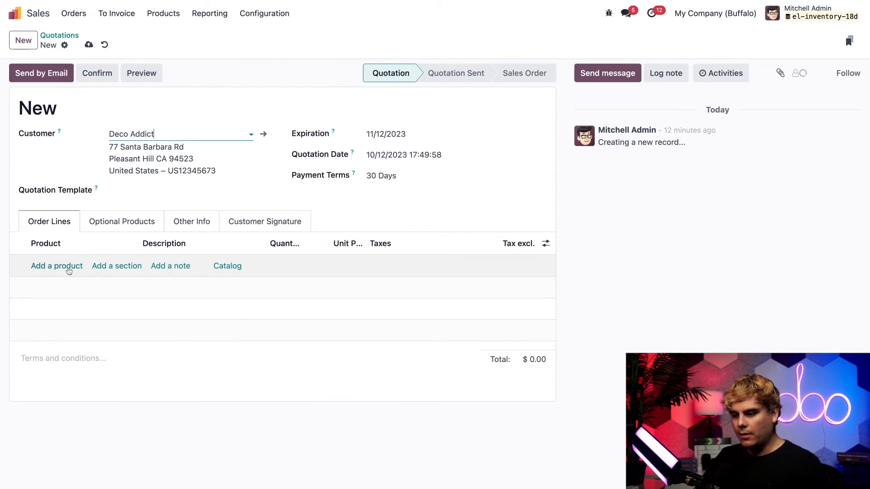
# Step: Add a Bolt line with quantity 100, confirm order S00031 and view its delivery
pyautogui.click(56, 266)
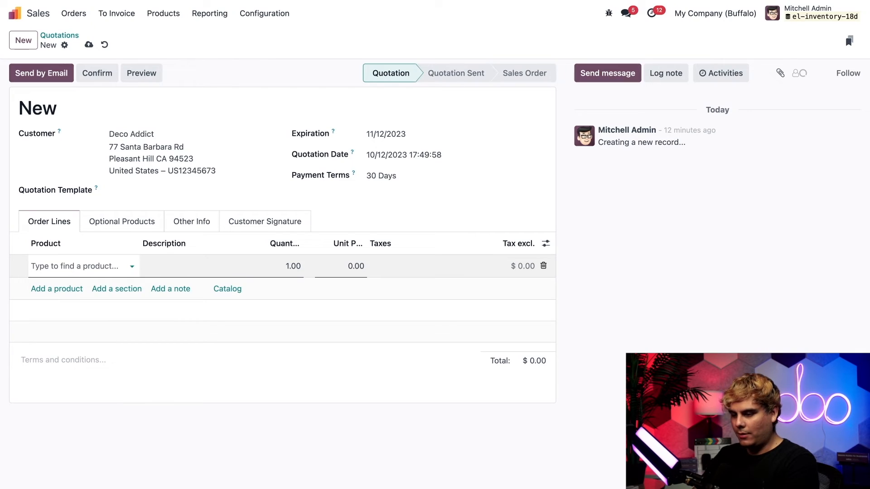
pyautogui.write('bolt')
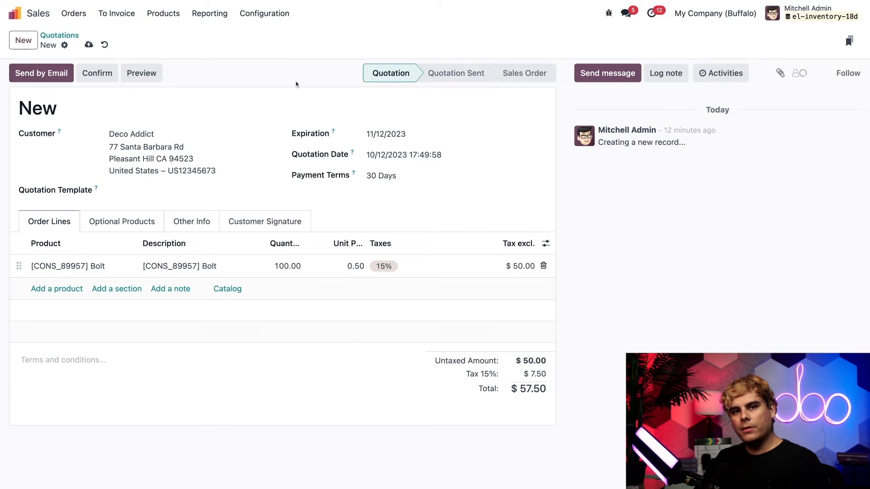
pyautogui.moveTo(105, 84)
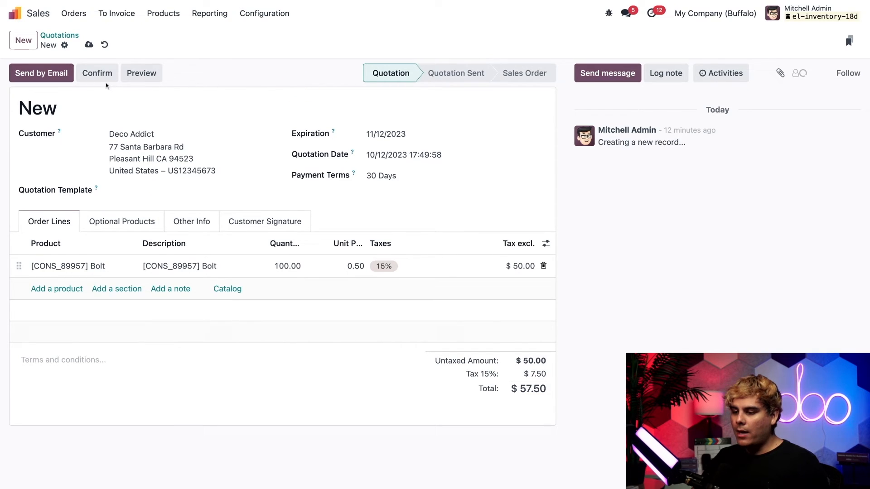
pyautogui.click(97, 72)
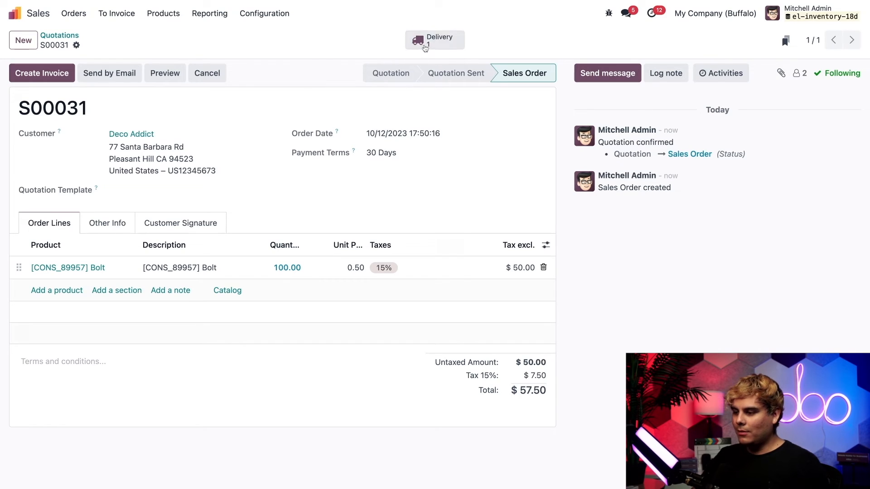
pyautogui.click(434, 40)
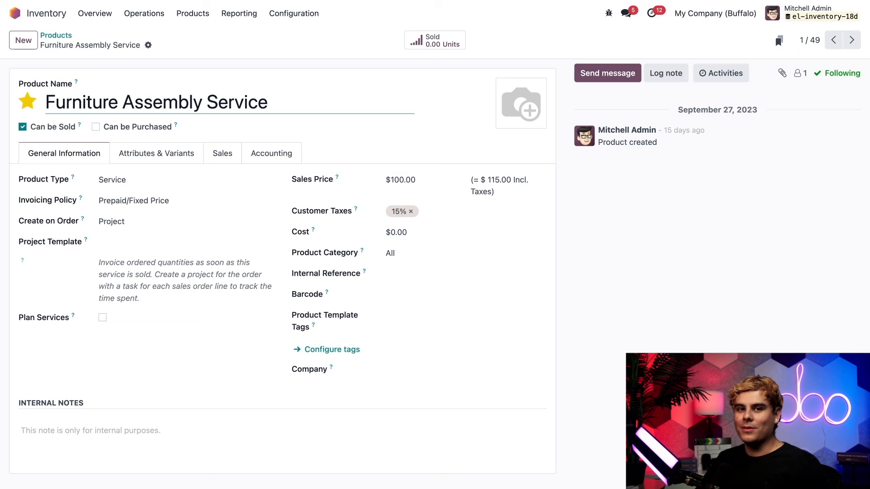
pyautogui.click(186, 241)
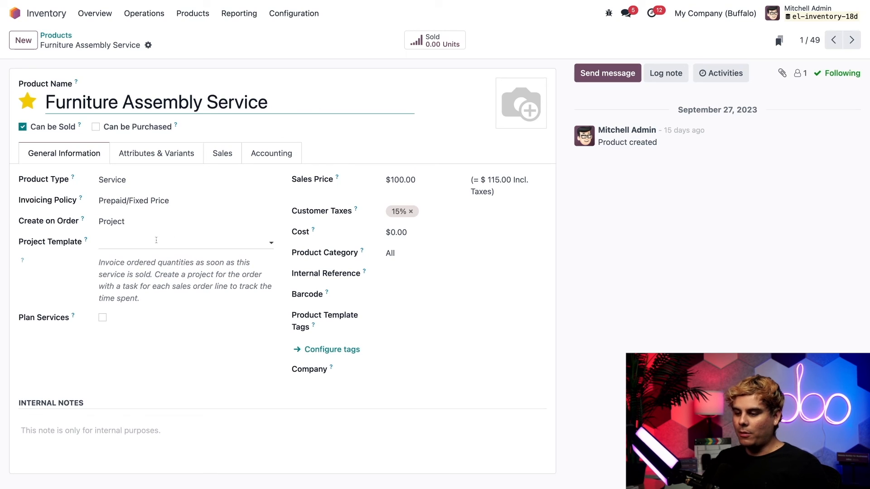
pyautogui.click(183, 221)
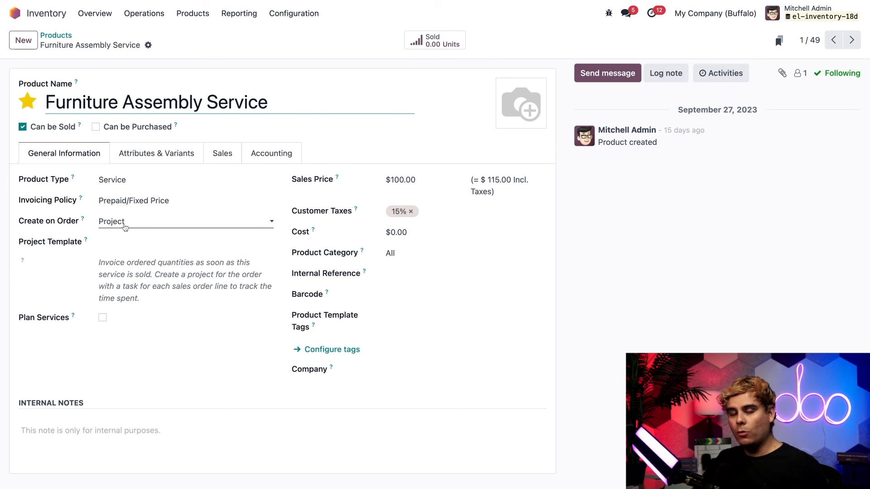
pyautogui.moveTo(143, 226)
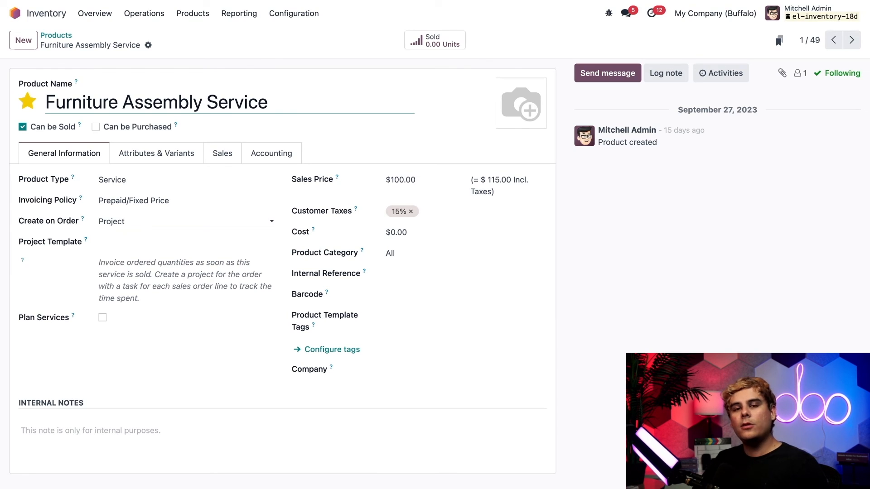
pyautogui.click(186, 238)
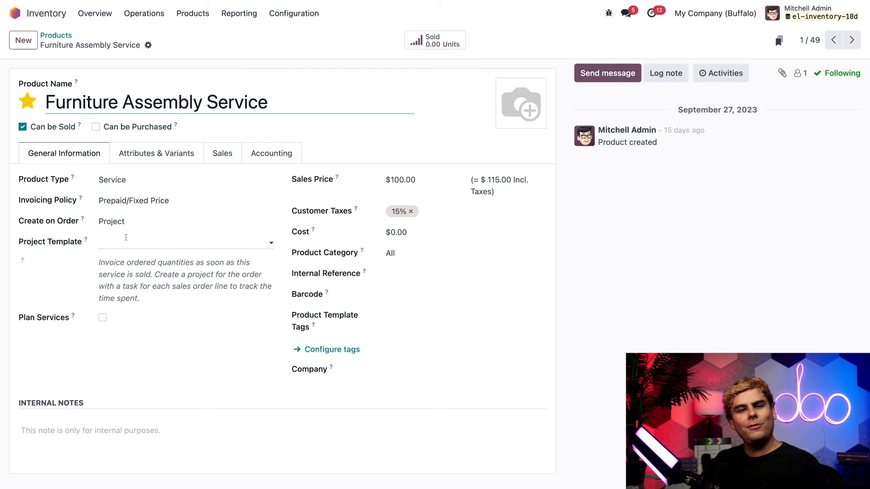